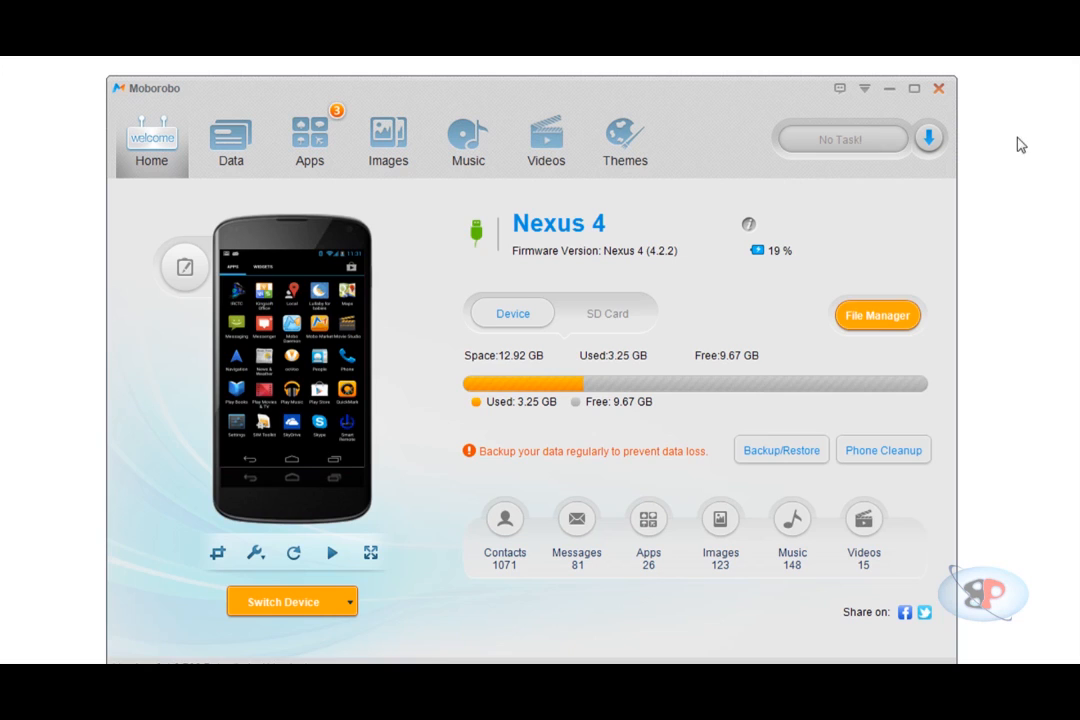
mouse_move(975, 196)
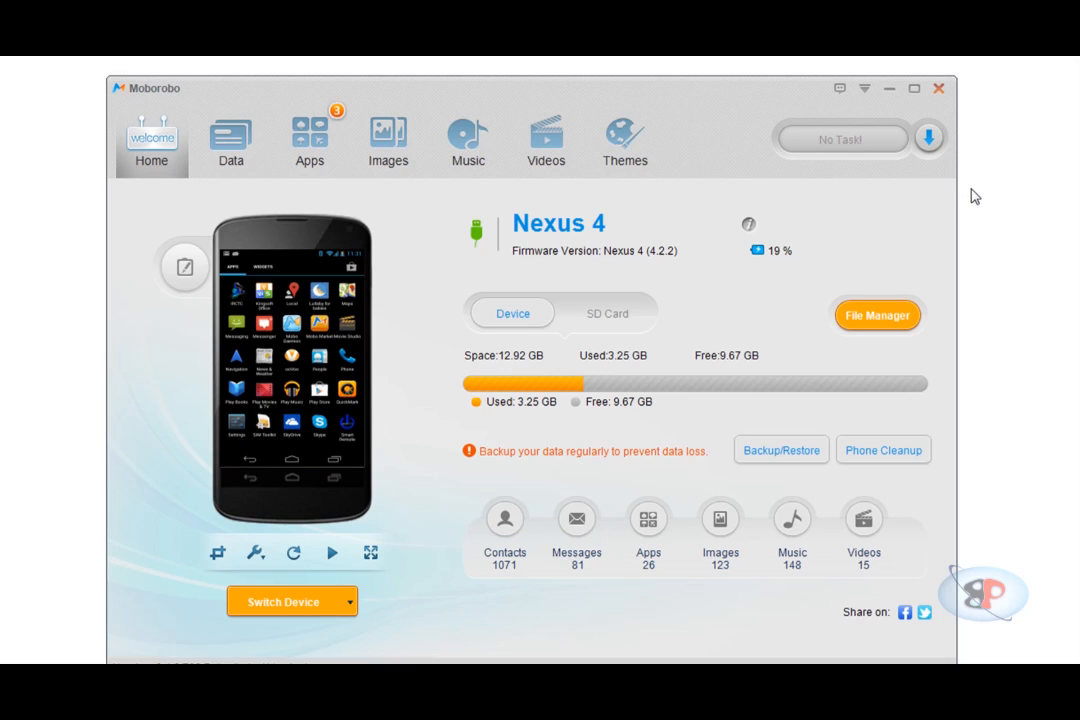
mouse_move(561, 486)
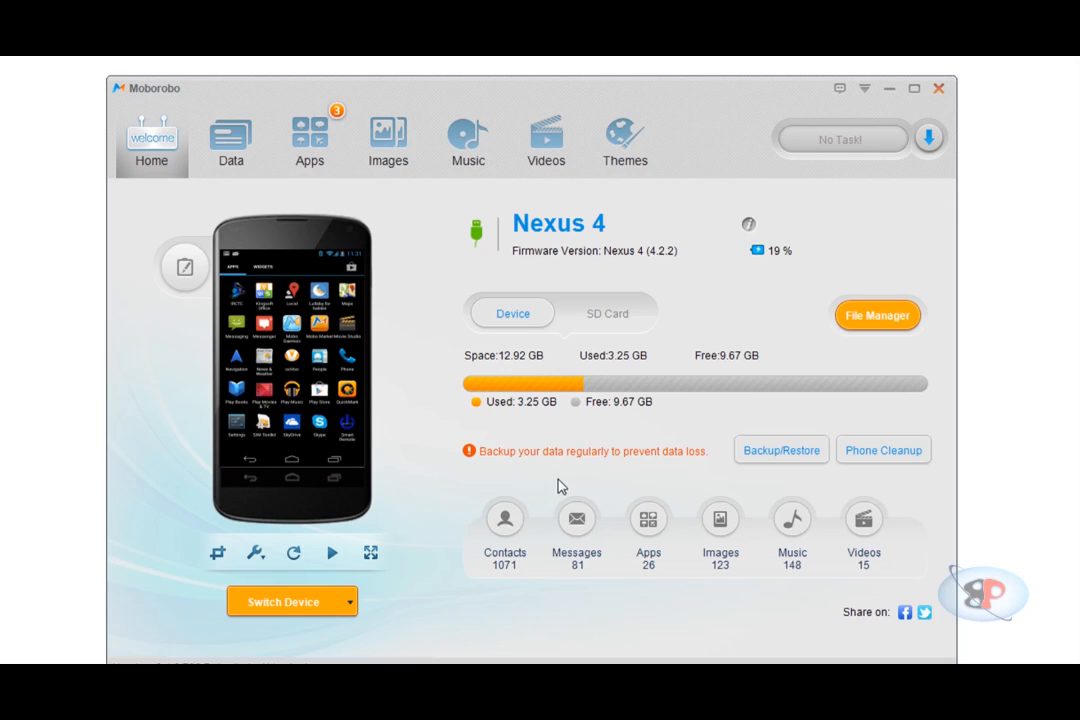
Show all 1071 contacts from the Data tab's Contact Manager.
click(230, 140)
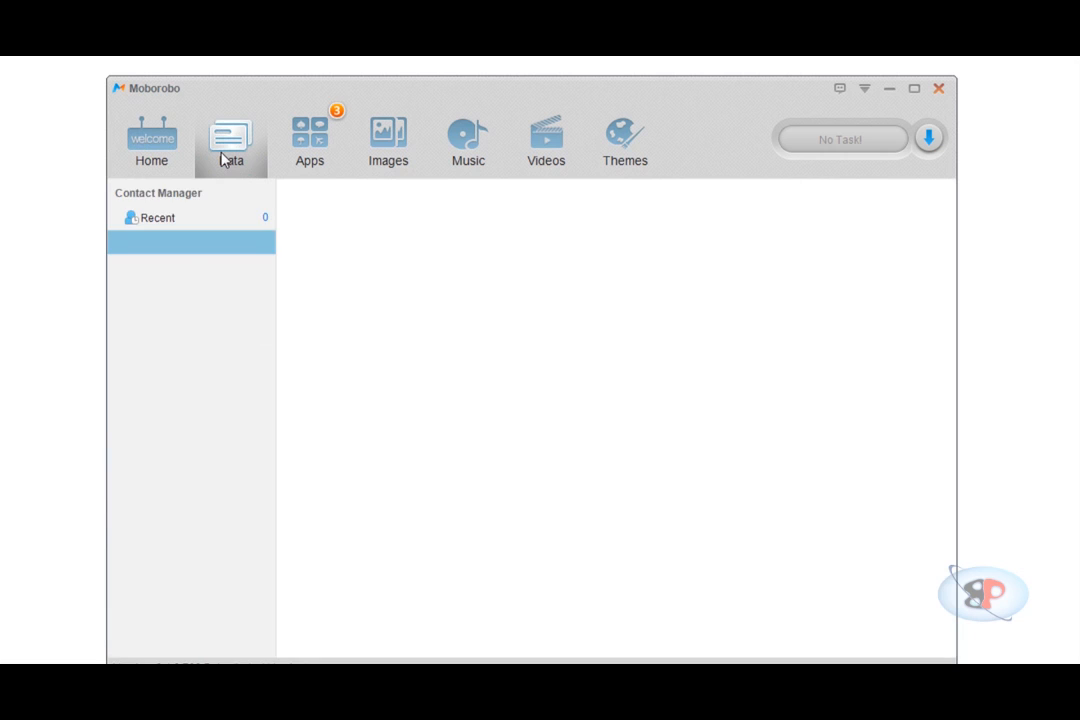
click(231, 140)
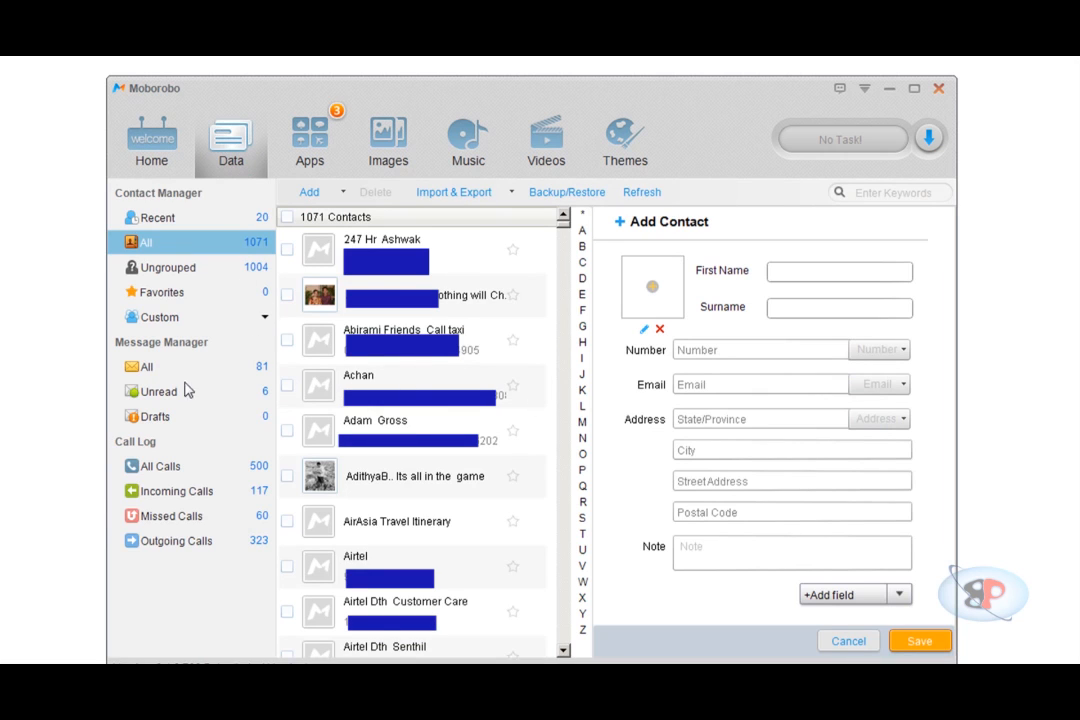
mouse_move(313, 280)
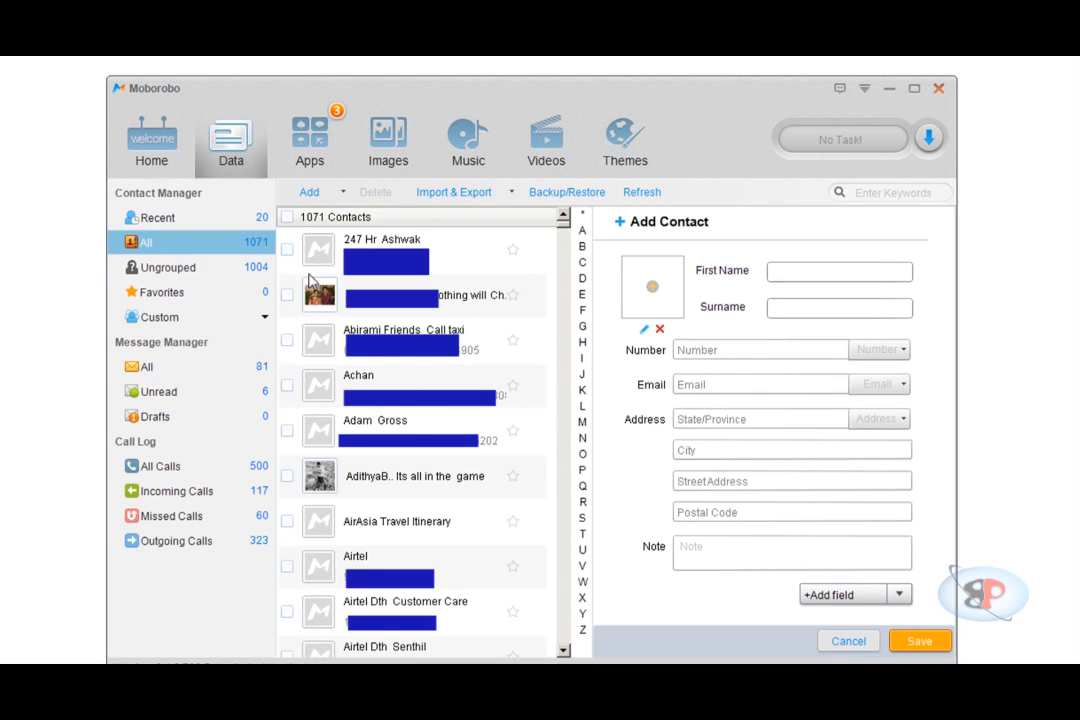
mouse_move(408, 287)
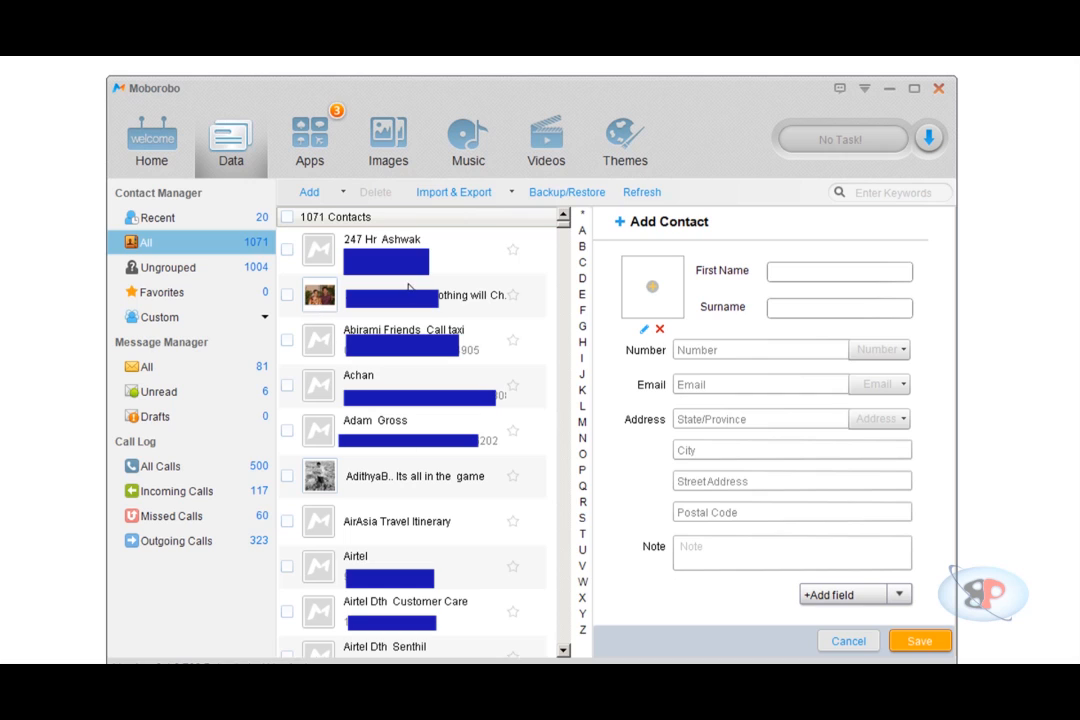
mouse_move(466, 140)
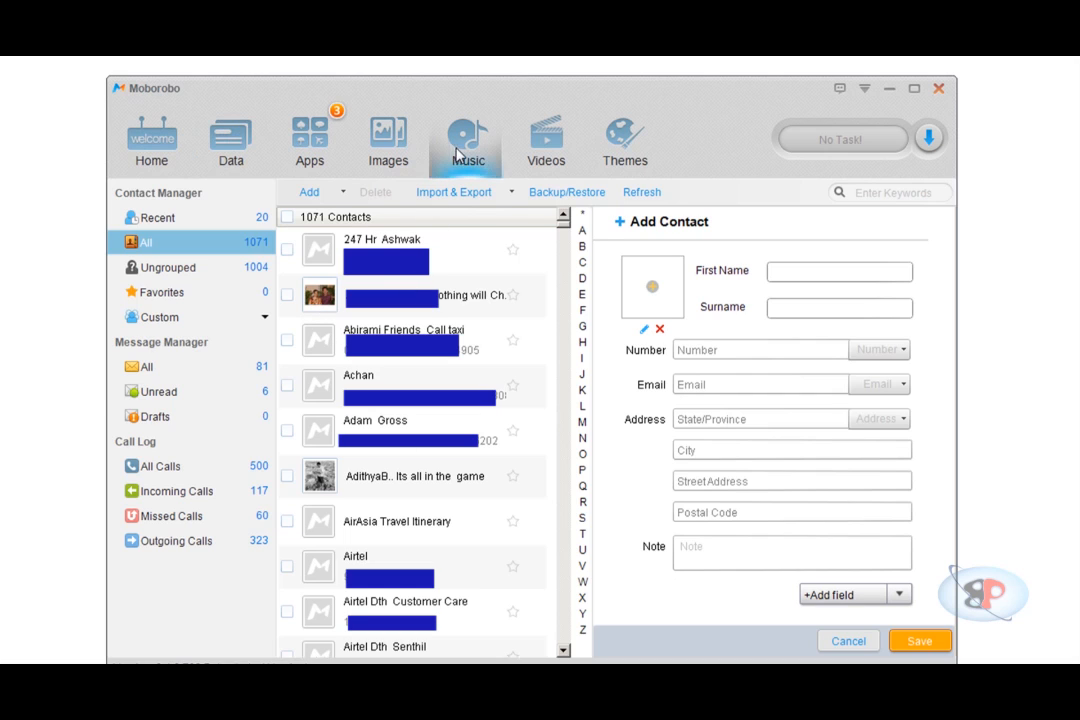
Visit Videos, return Home, then open Music with its ringtone chart.
click(545, 140)
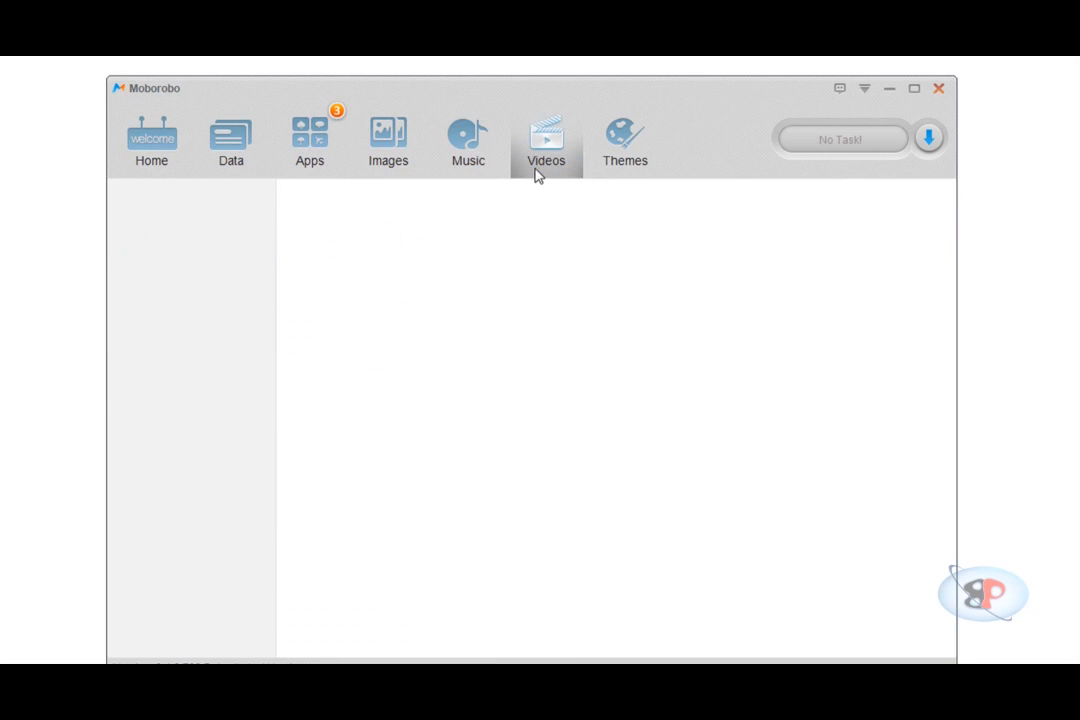
click(546, 140)
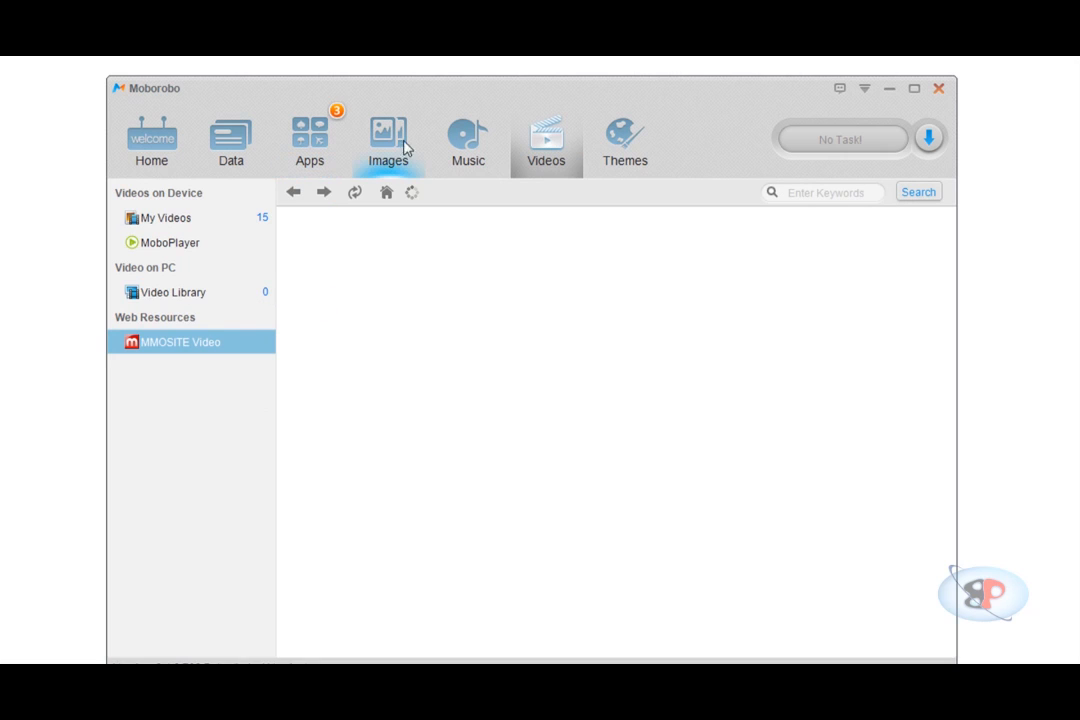
click(388, 140)
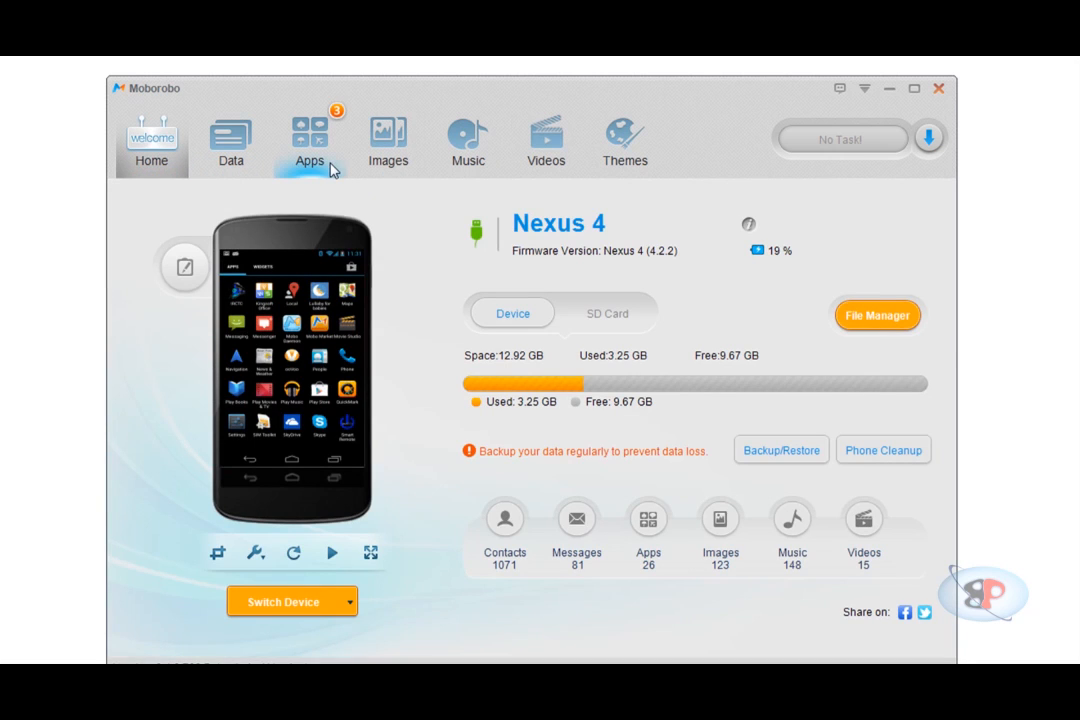
click(467, 140)
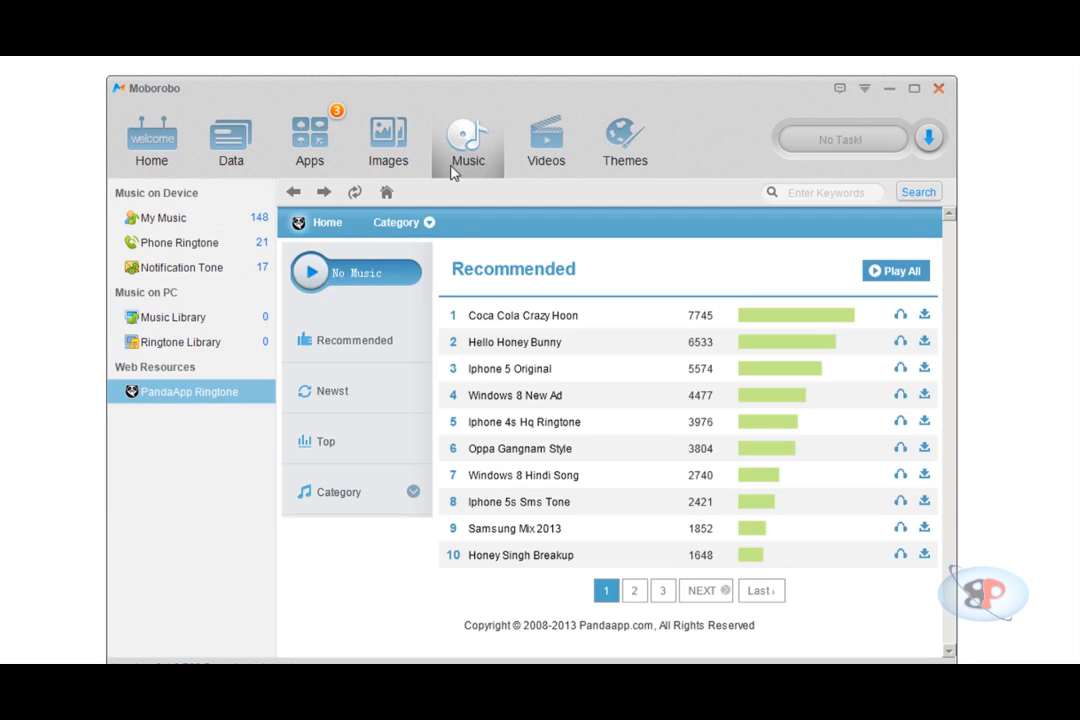
List the 148 songs in My Music and bring up the song actions menu.
click(163, 217)
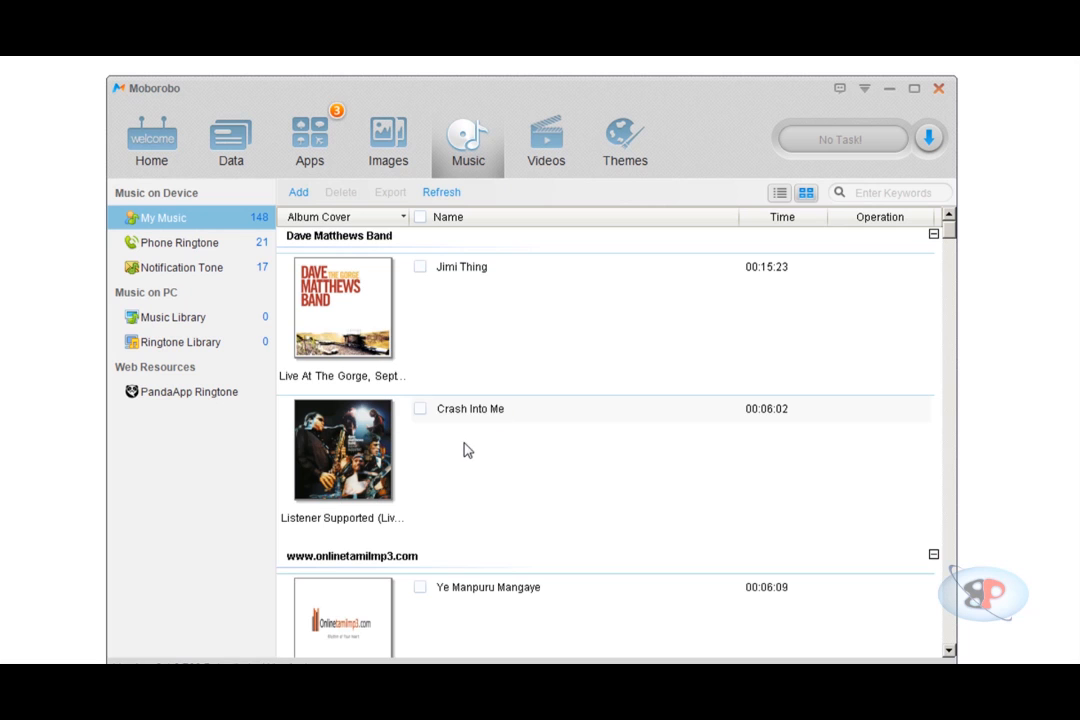
mouse_move(952, 232)
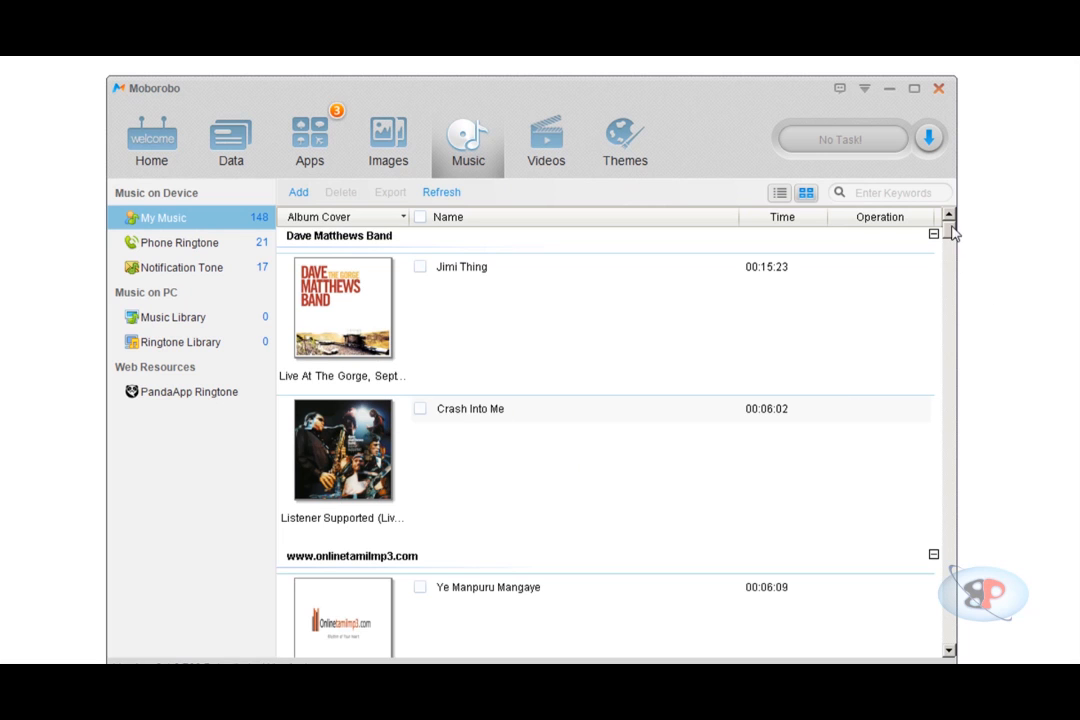
scroll(down, 3)
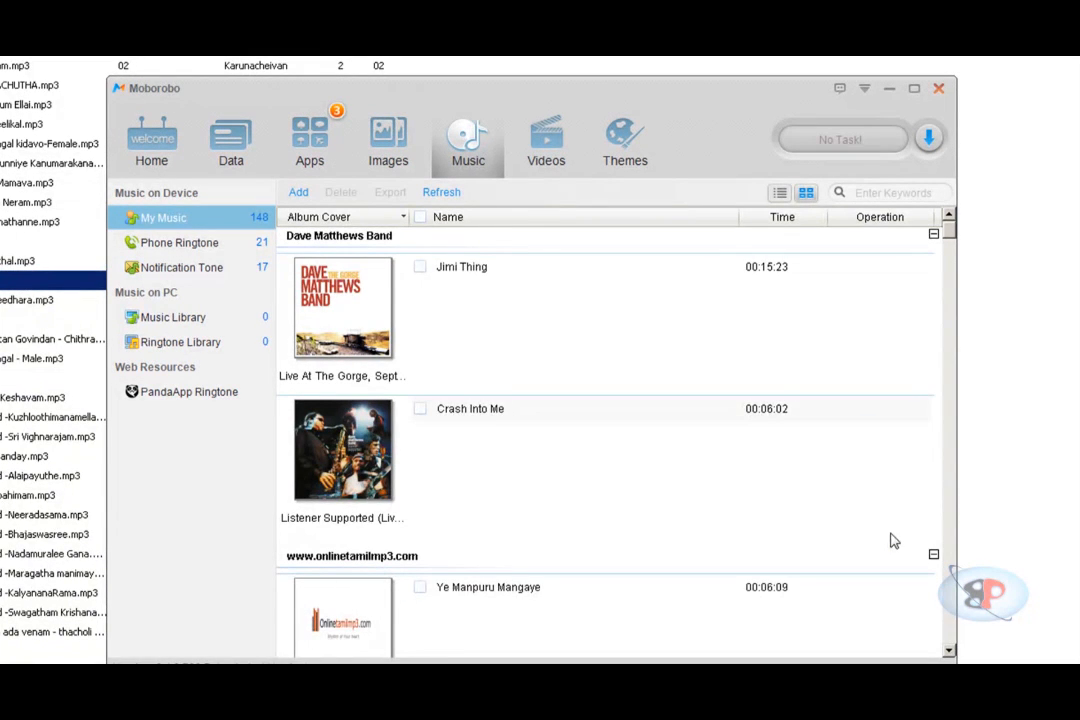
right_click(527, 328)
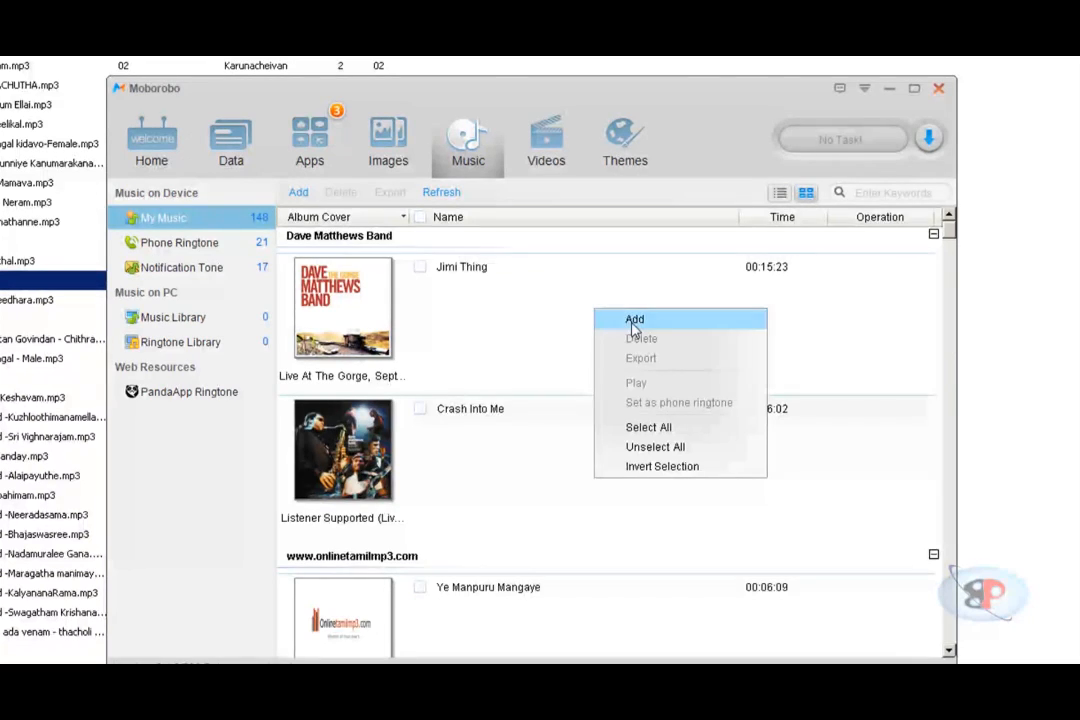
Add the mp3 tracks from Libraries > Music > Kunji Songs.
click(634, 319)
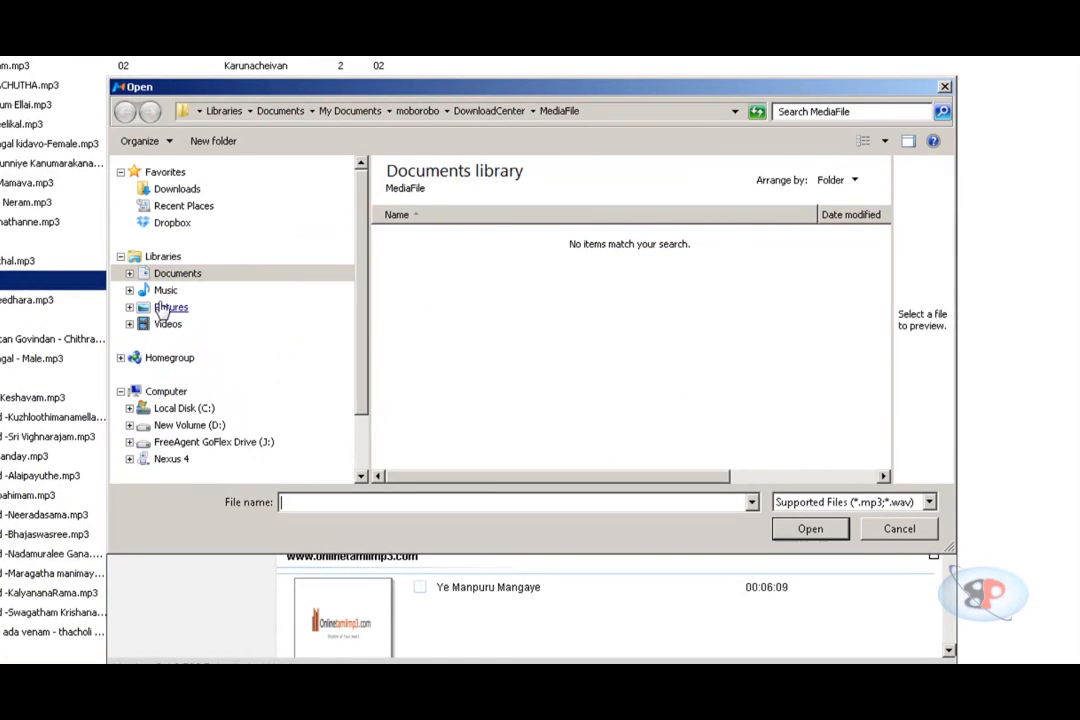
click(166, 290)
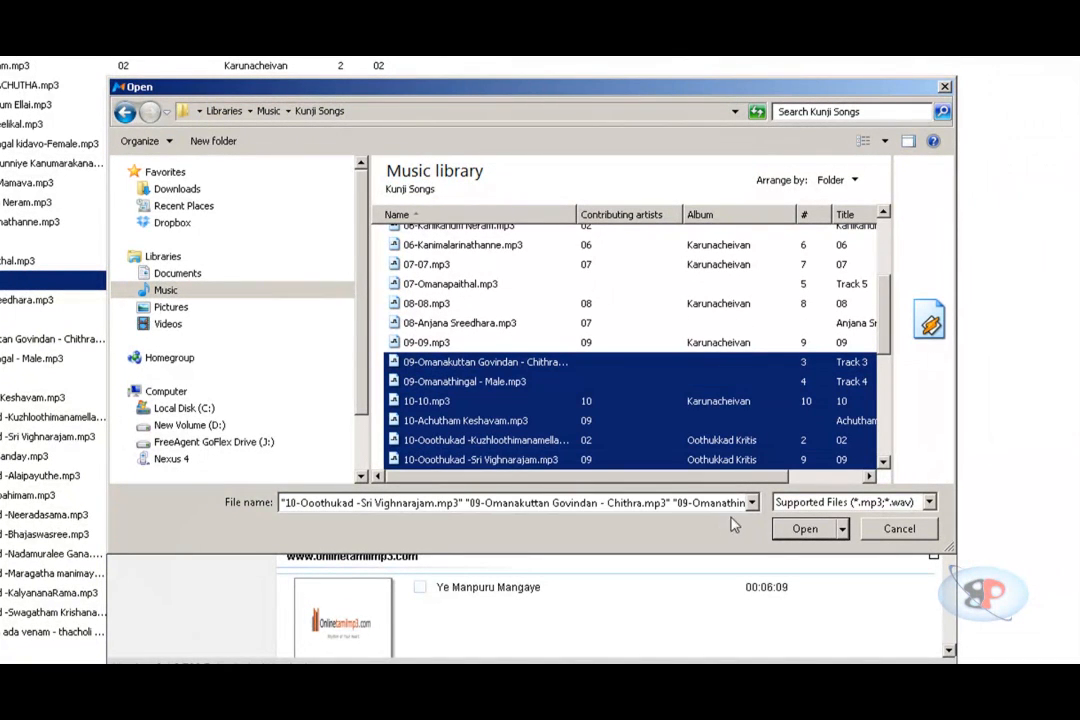
click(805, 528)
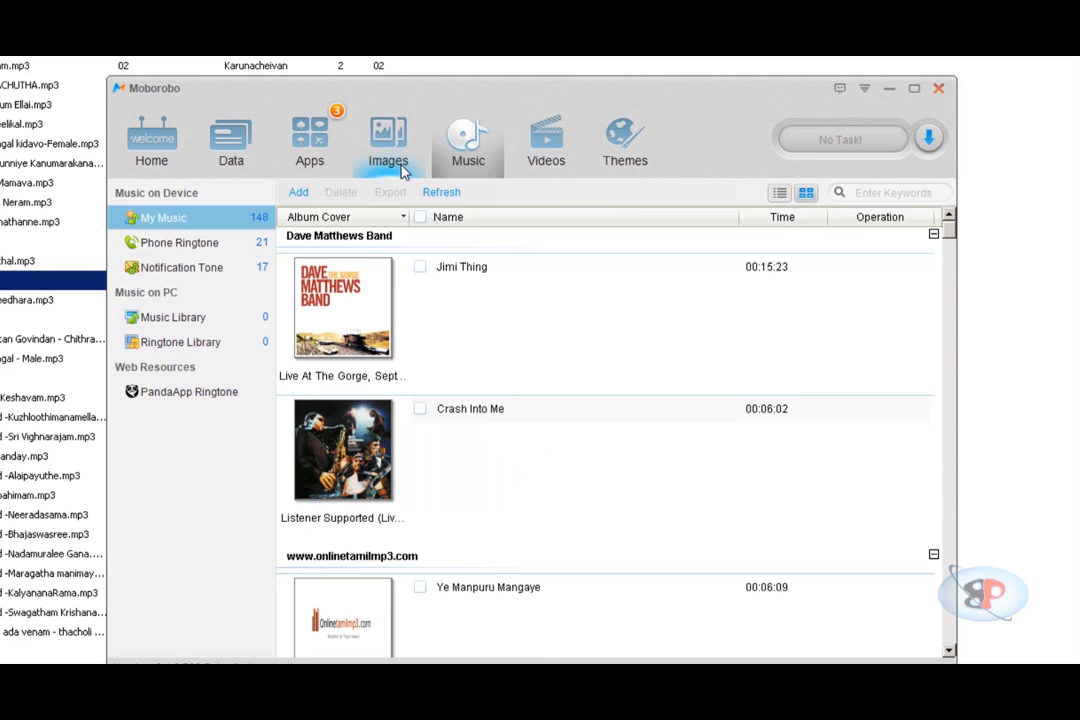
View the gallery's 35 pictures and 88 camera photos, then go to Apps.
click(388, 140)
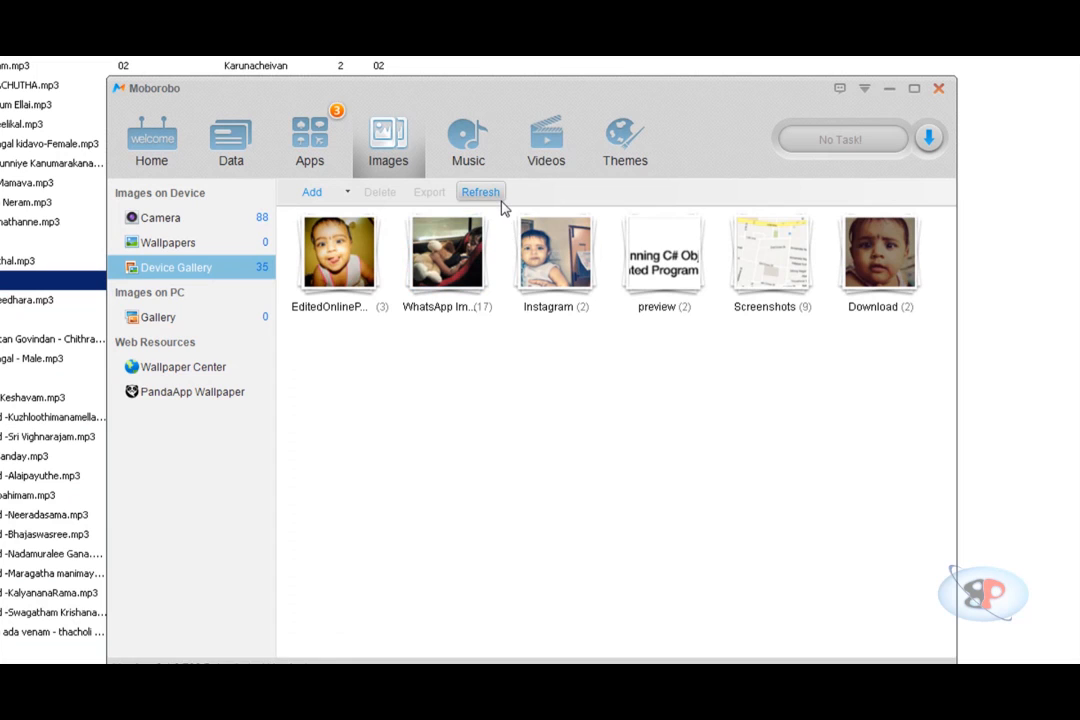
click(309, 140)
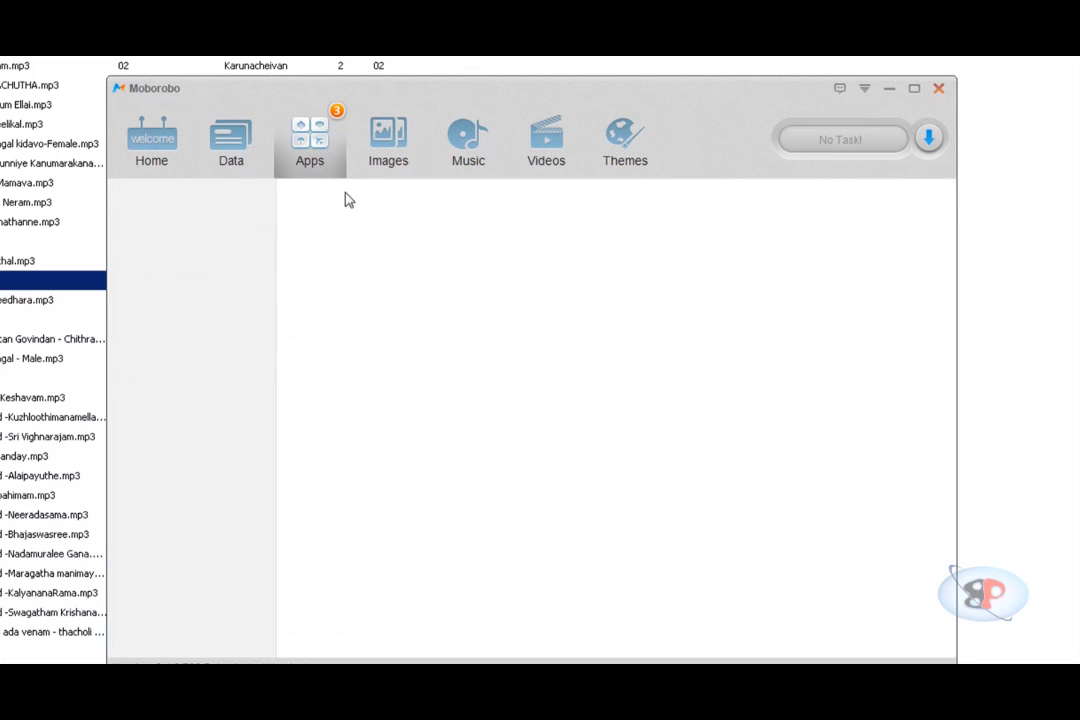
List the 26 user apps, then return to the Nexus 4 overview.
click(309, 140)
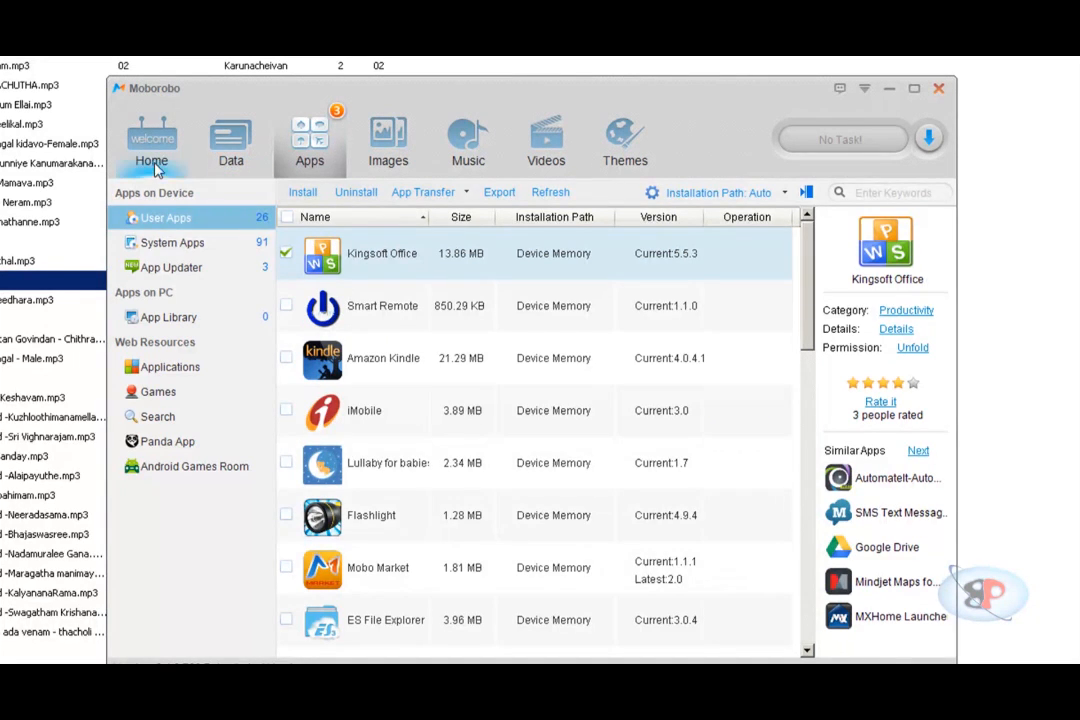
click(151, 140)
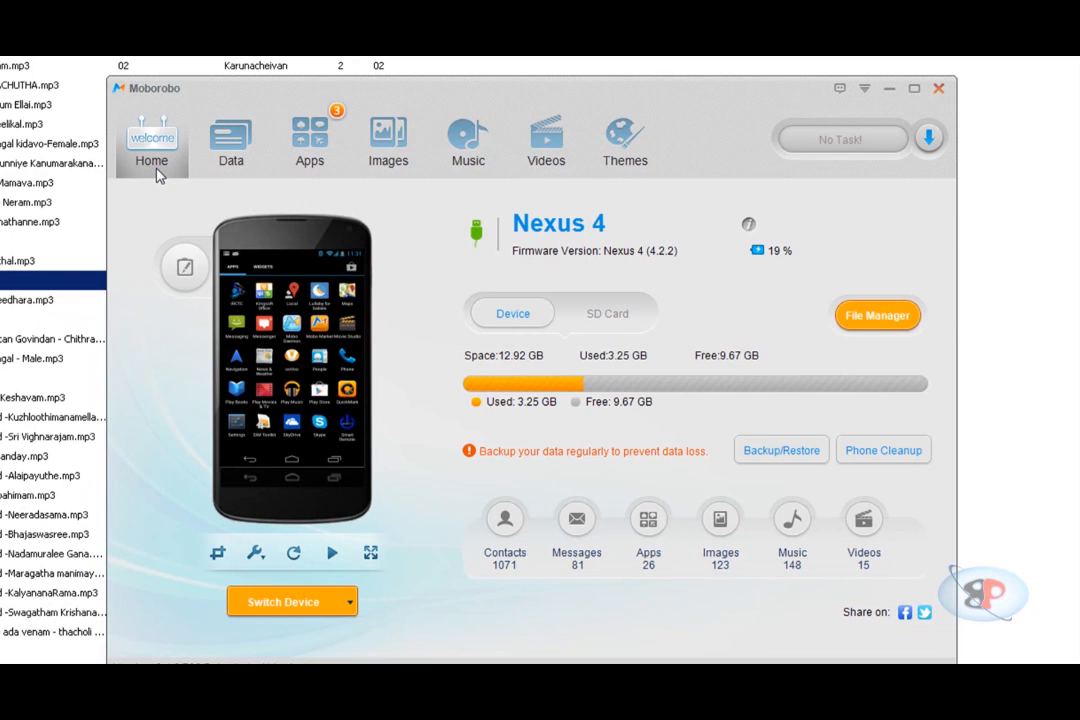